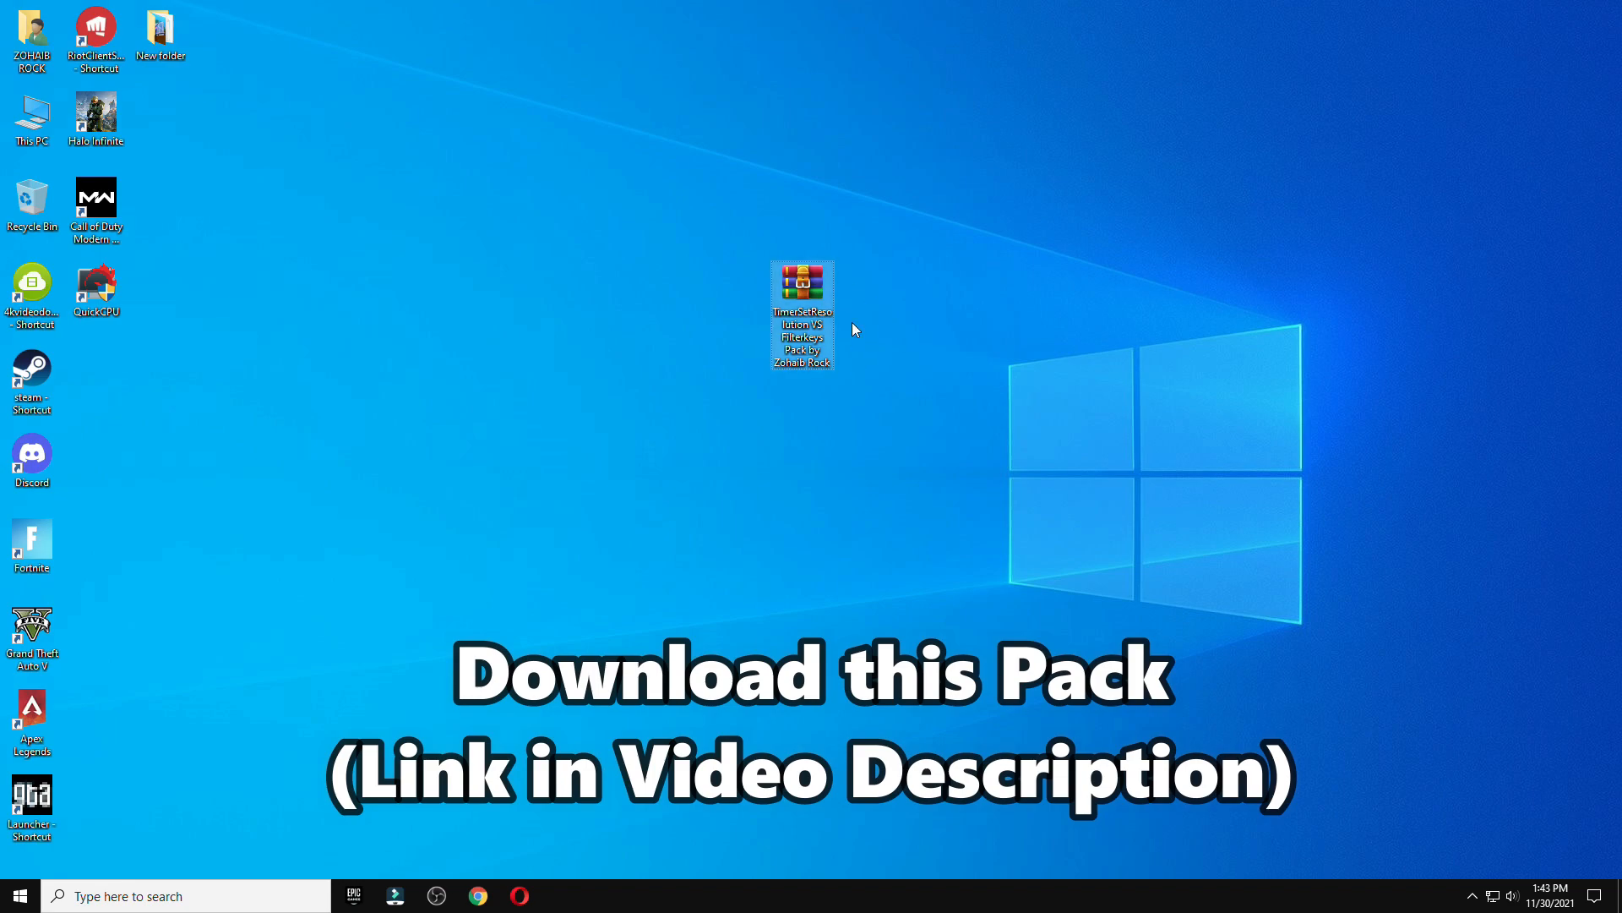
Step: Extract the TimerSetResolution VS Filterkeys pack archive onto the desktop via Extract Here
right_click(801, 282)
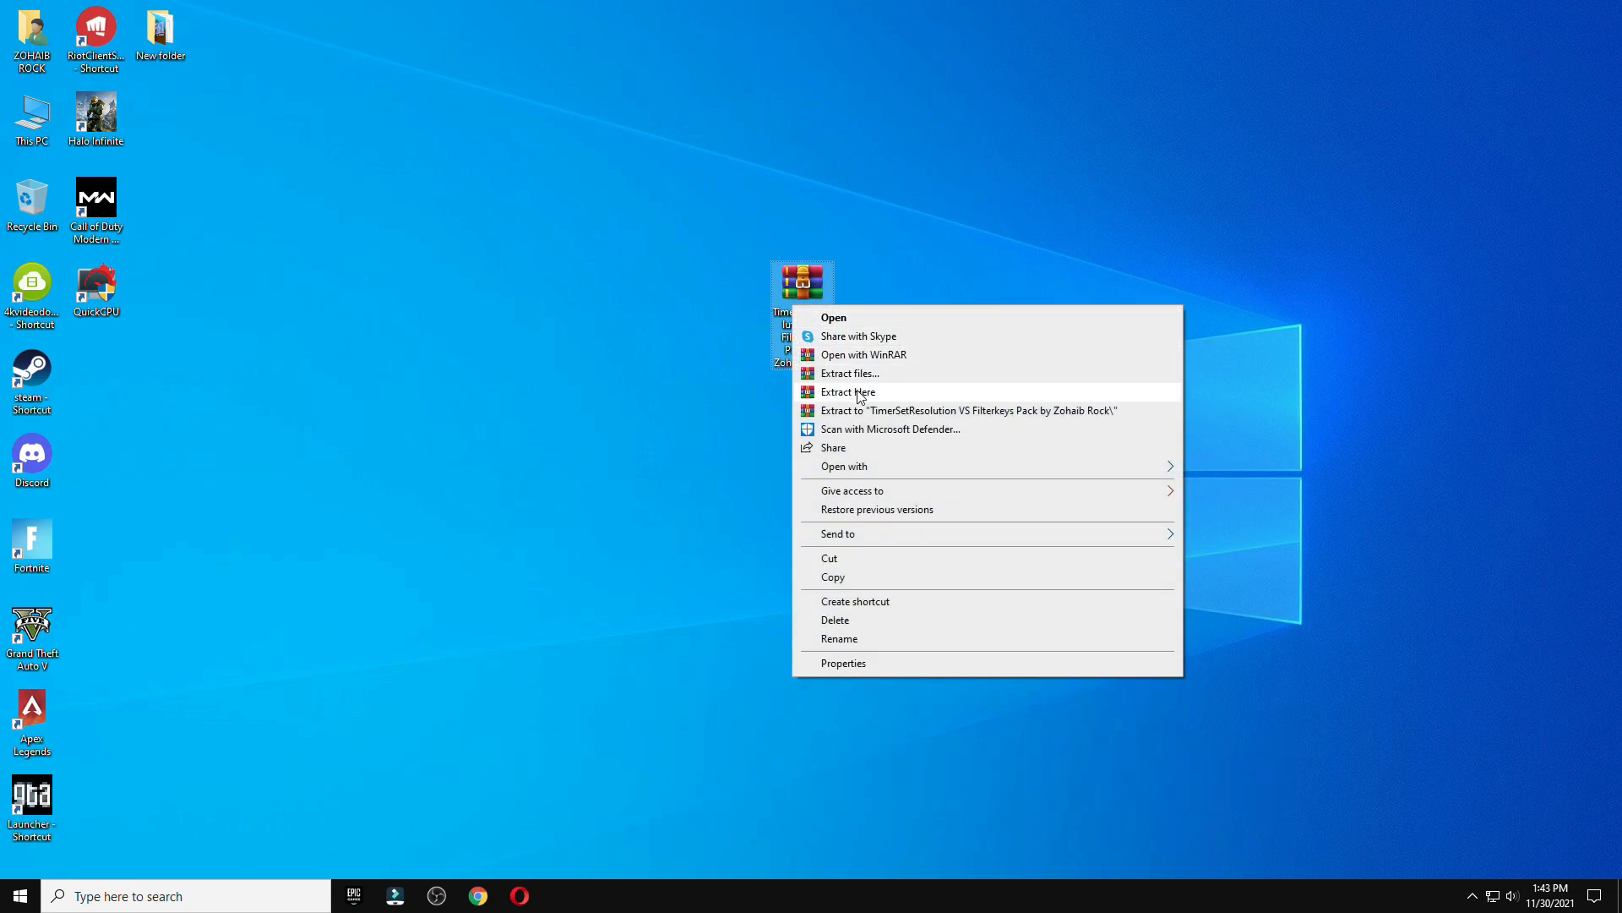
click(847, 390)
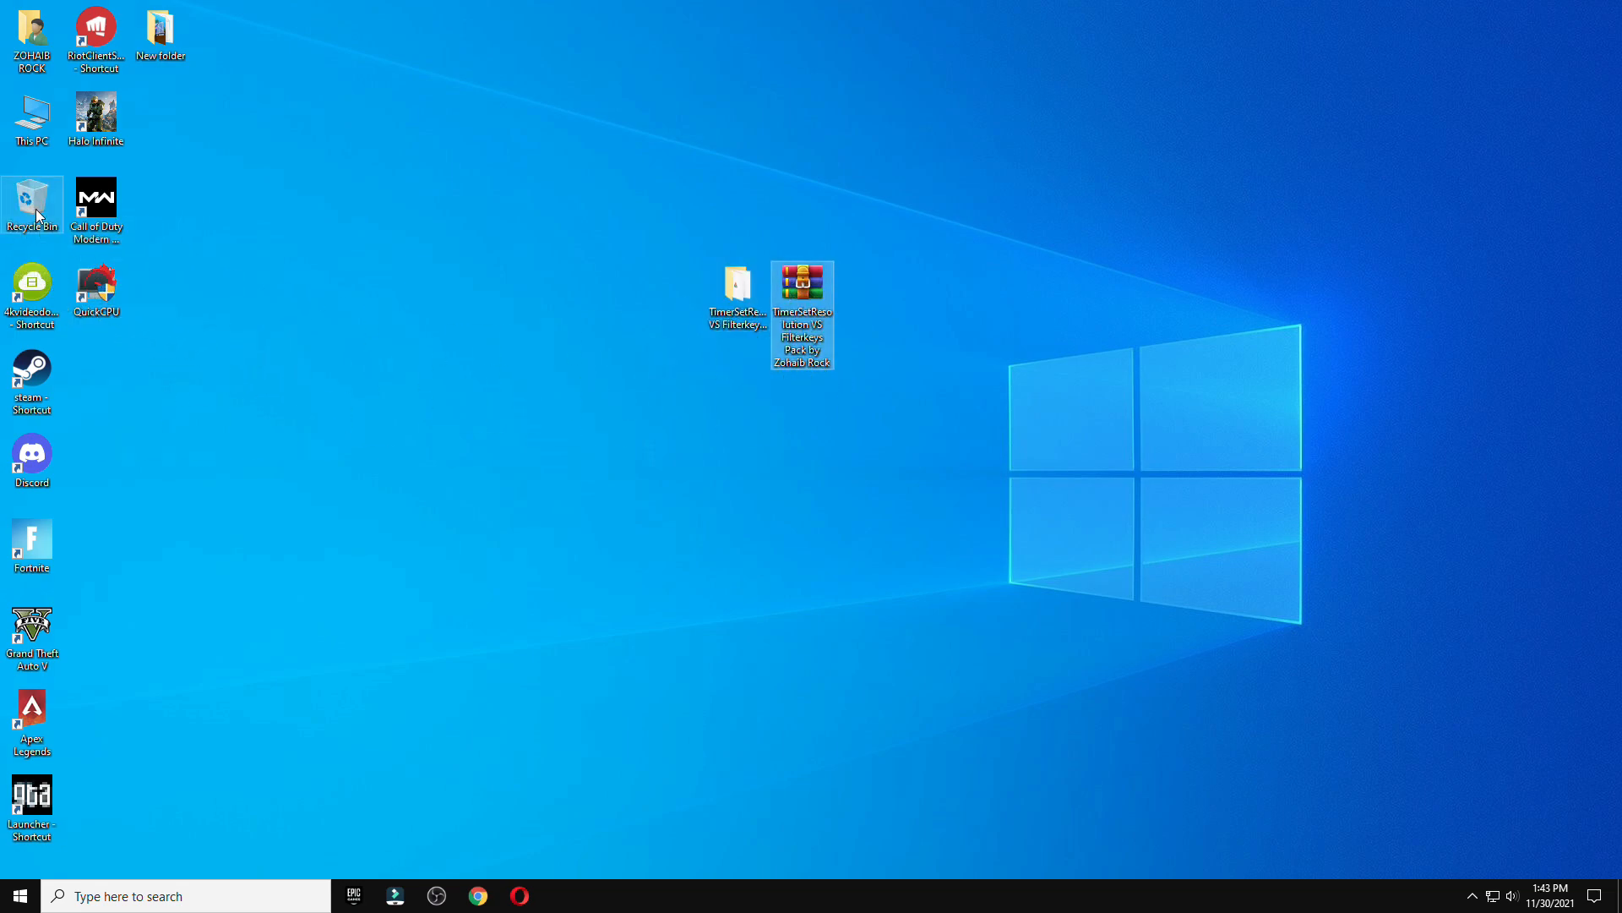
Step: Run the Delete Prefetch Files script from the pack's Cleanup folder, then launch Disk Clean-Up
double_click(737, 282)
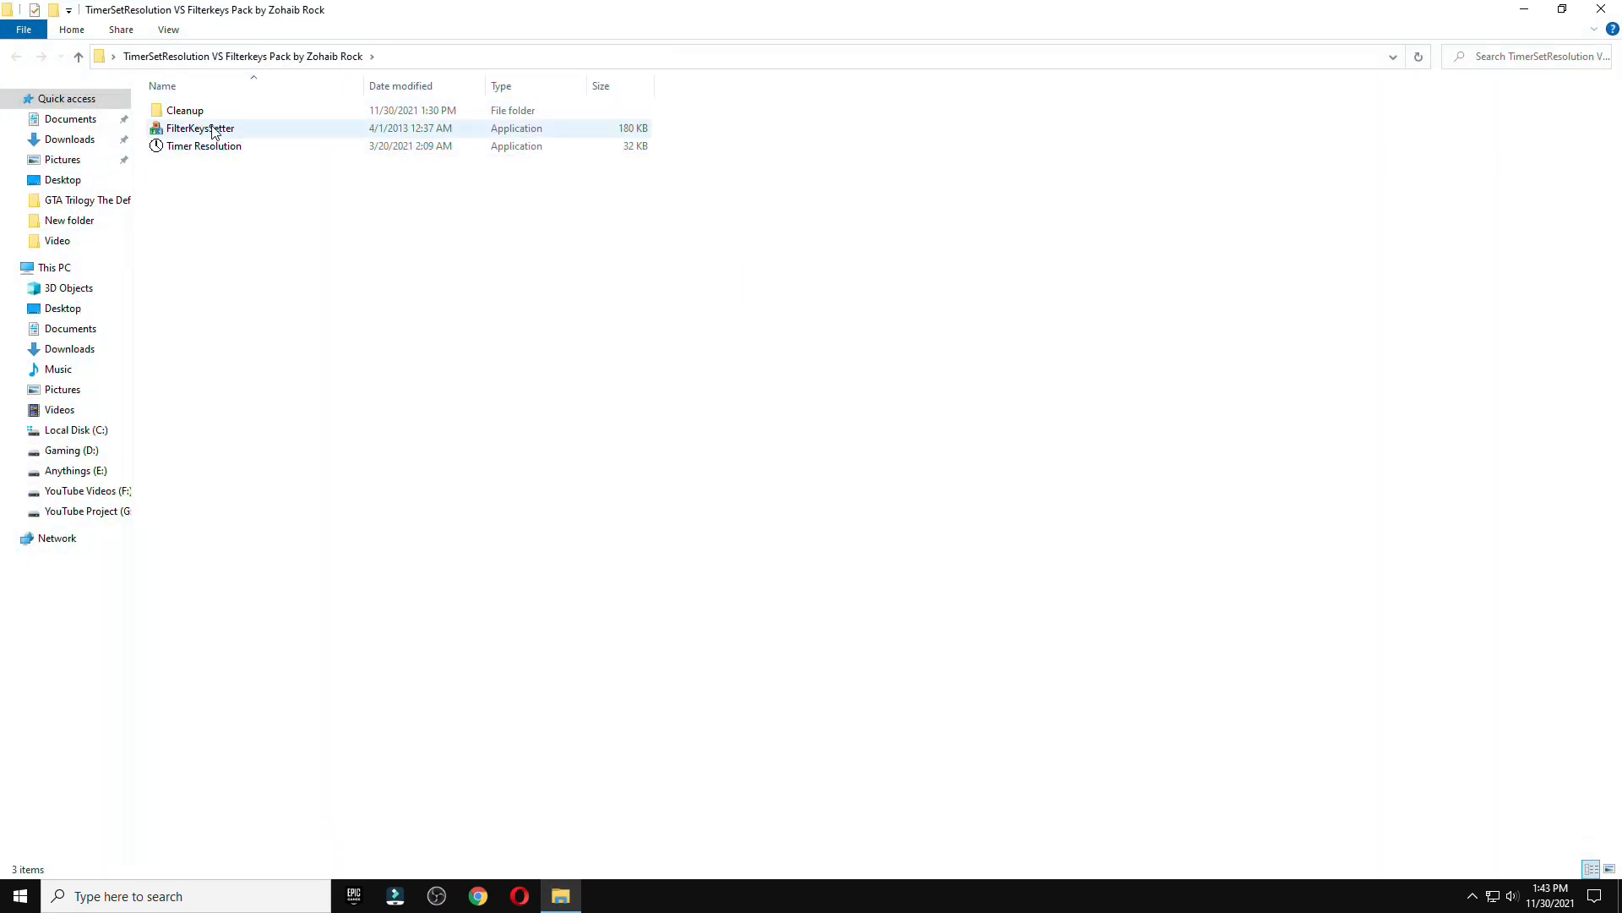
double_click(185, 110)
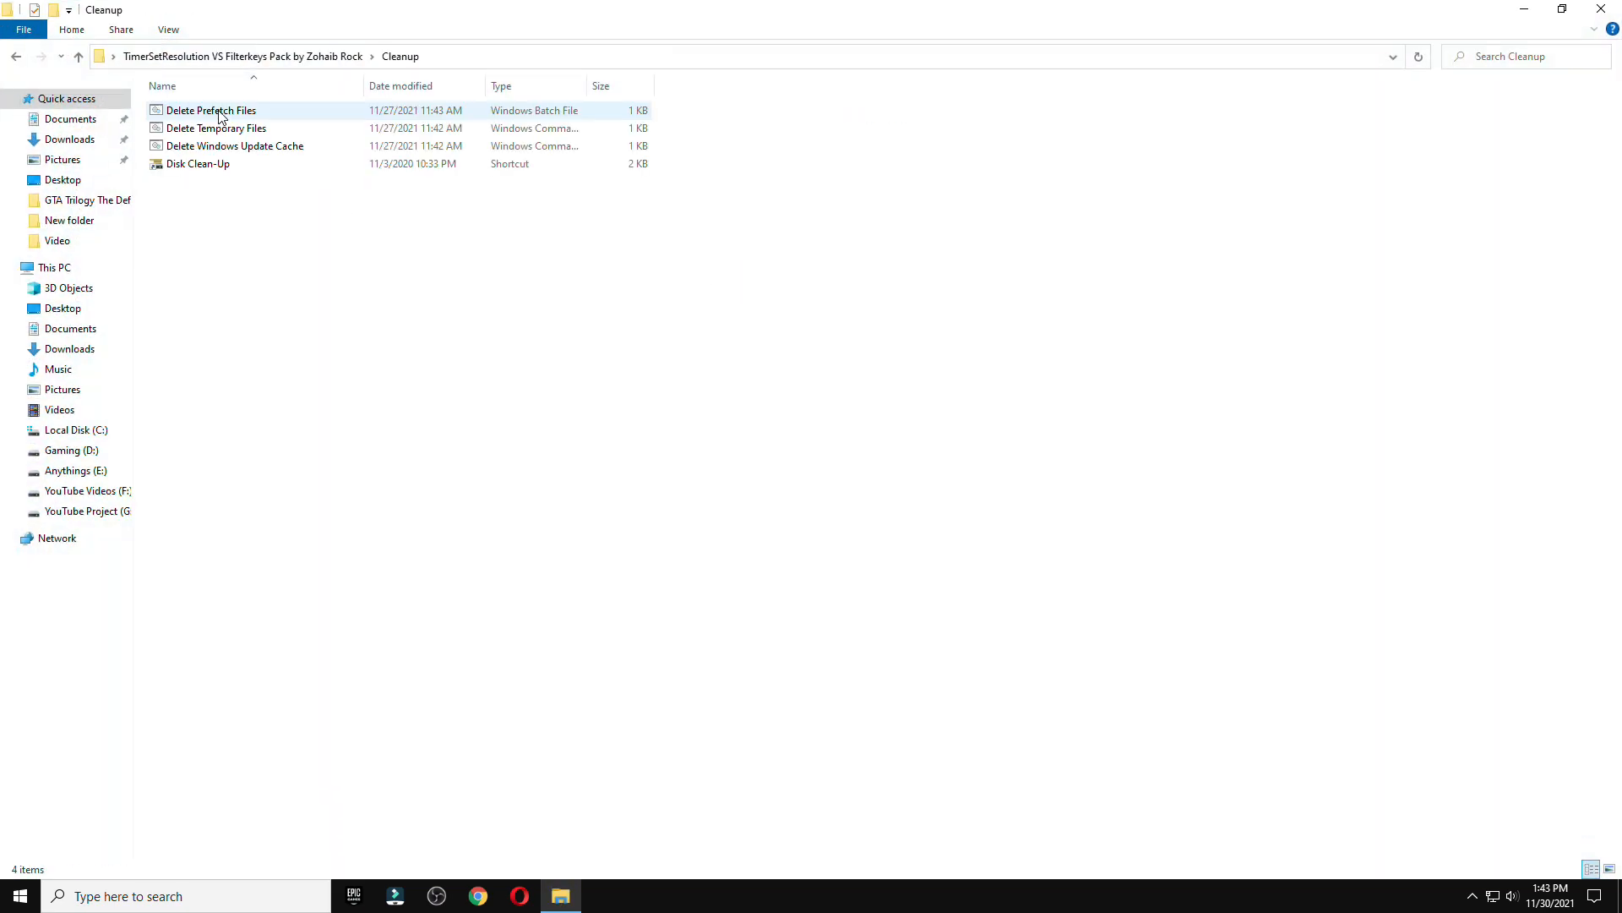
click(211, 110)
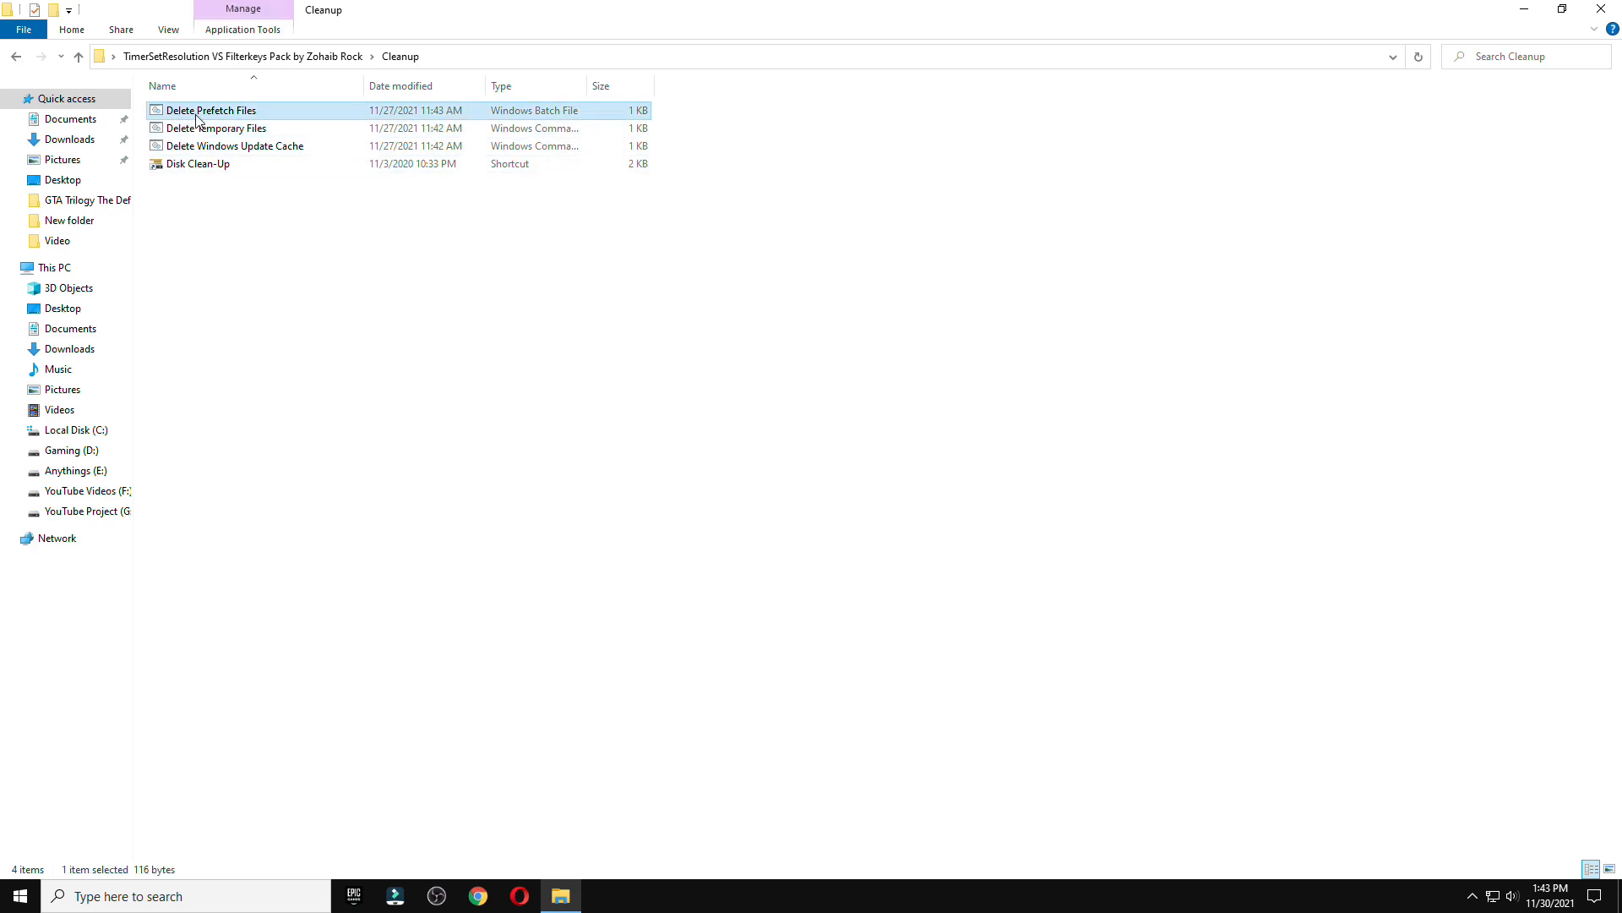
double_click(211, 112)
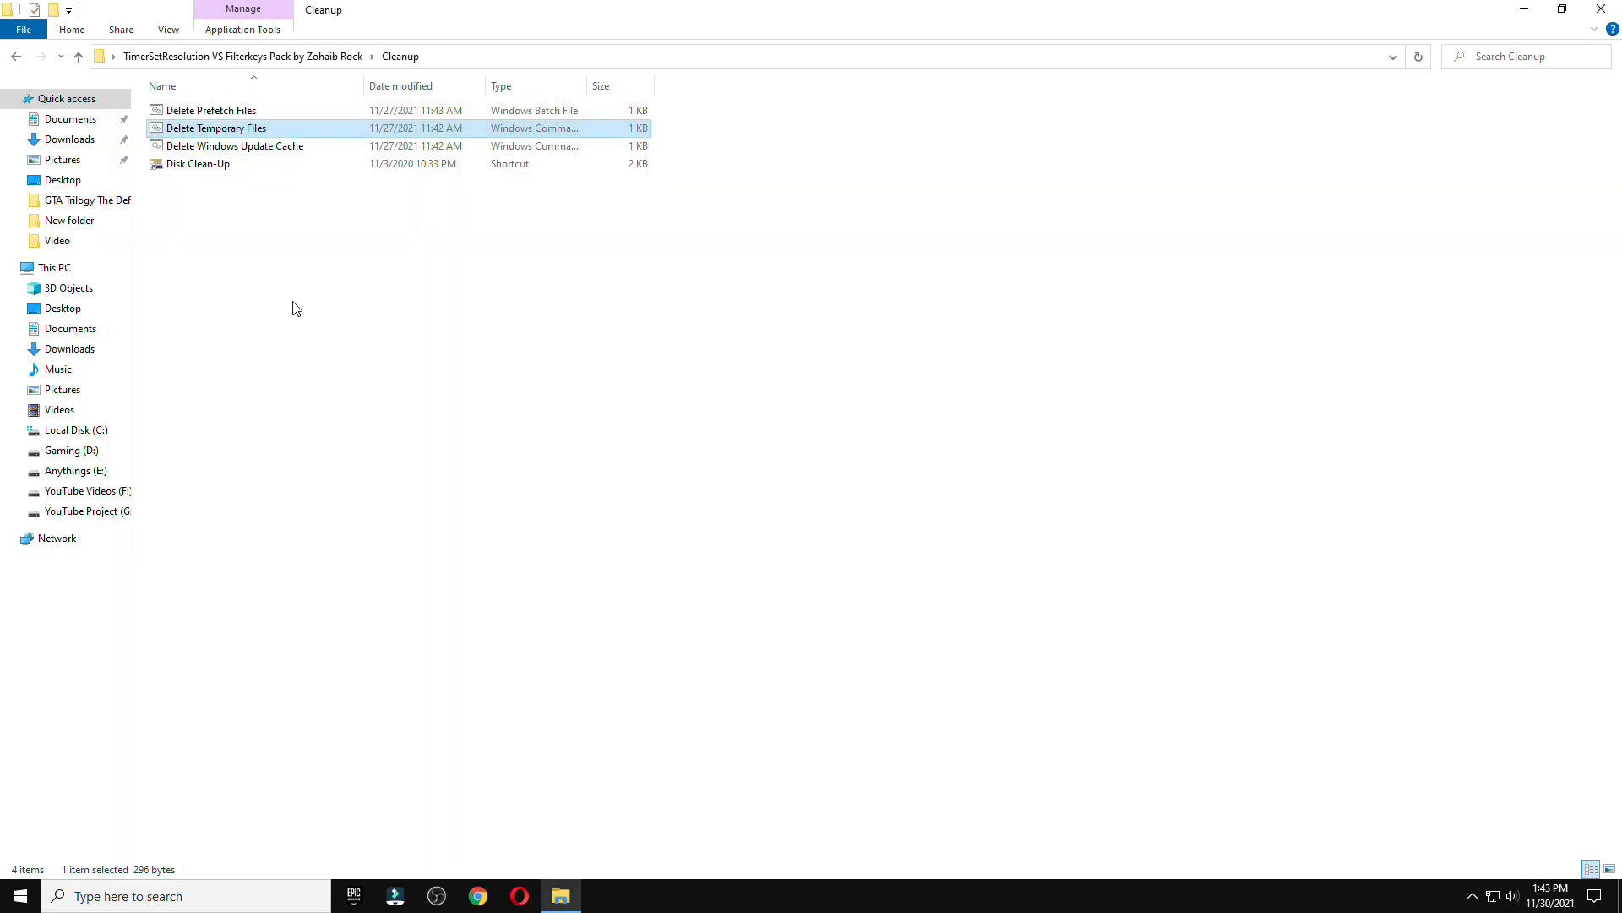
double_click(234, 145)
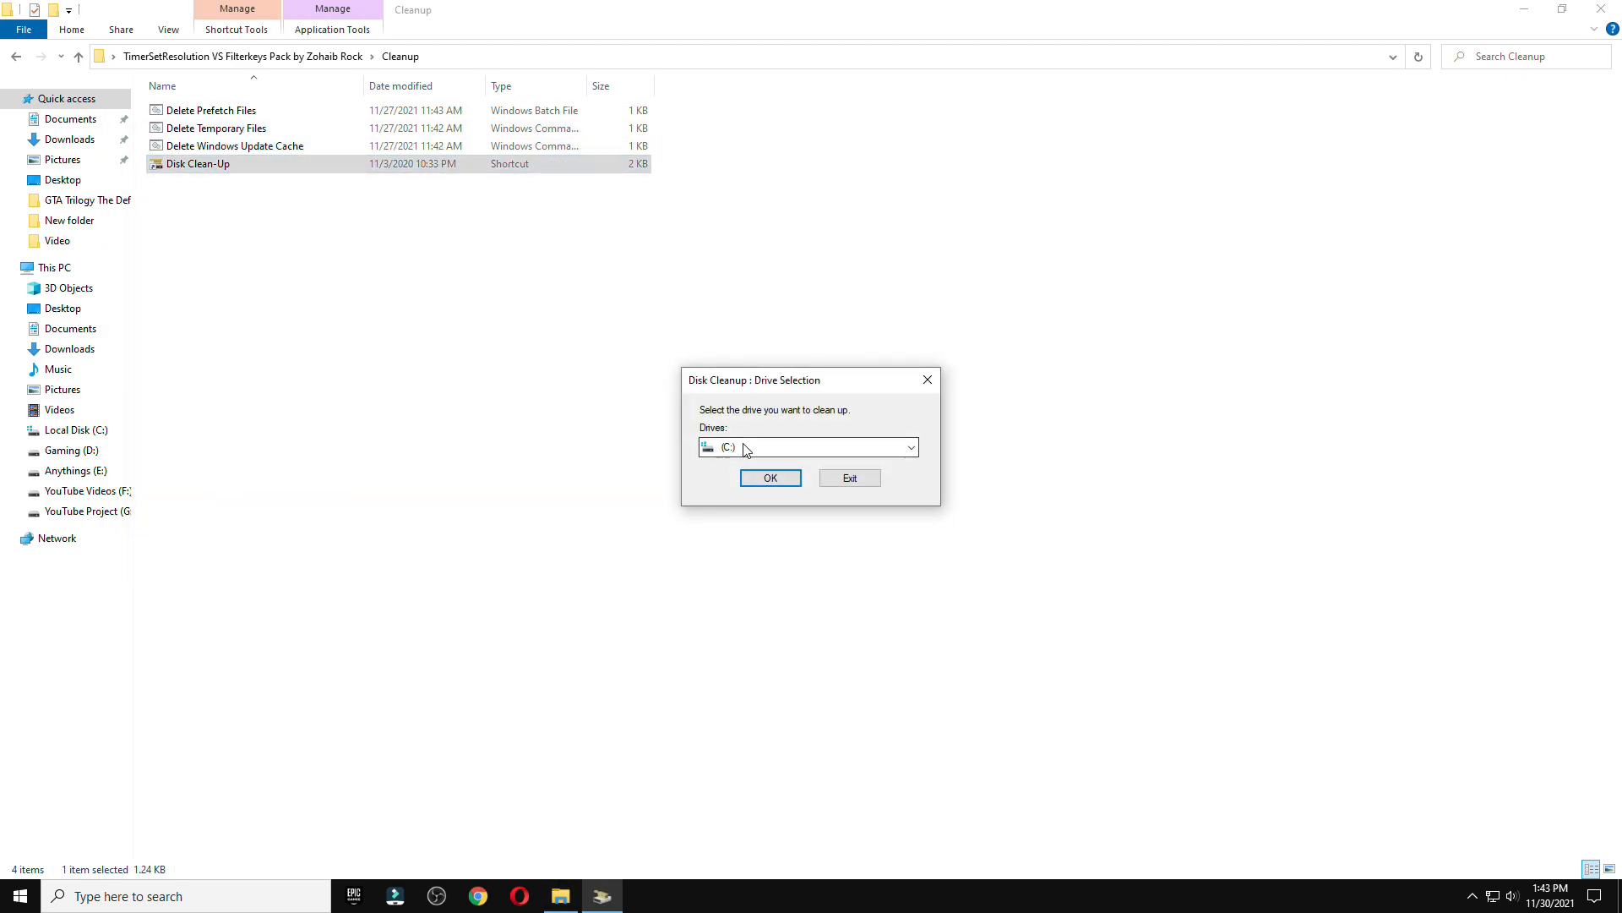
Step: Choose drive C: for cleanup and include Temporary files in the deletion
click(909, 446)
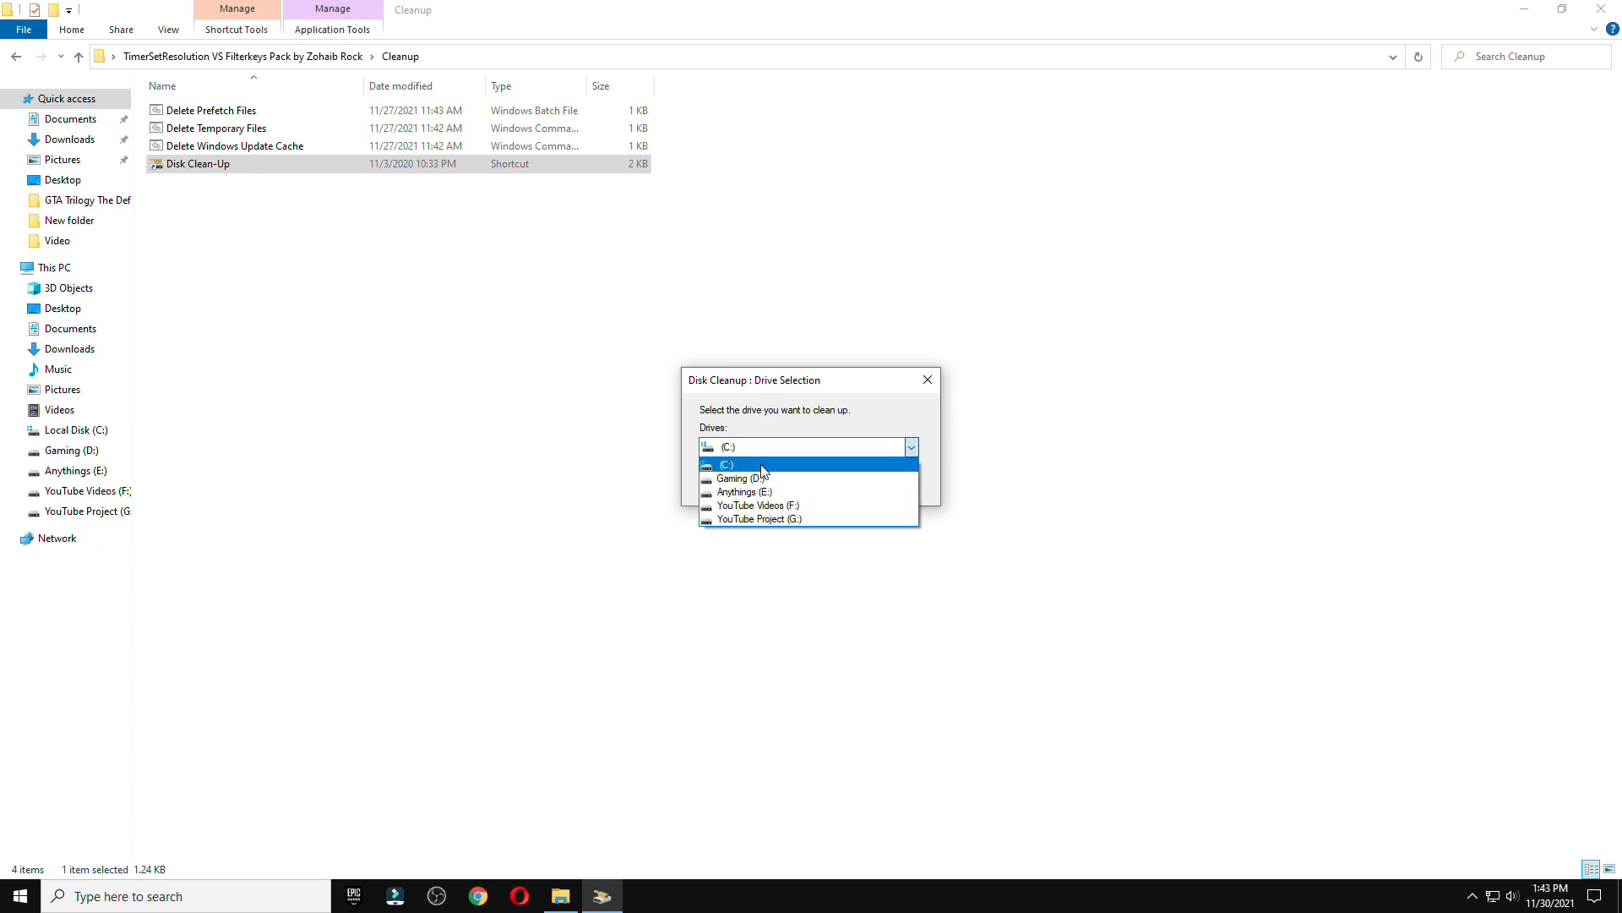
click(727, 464)
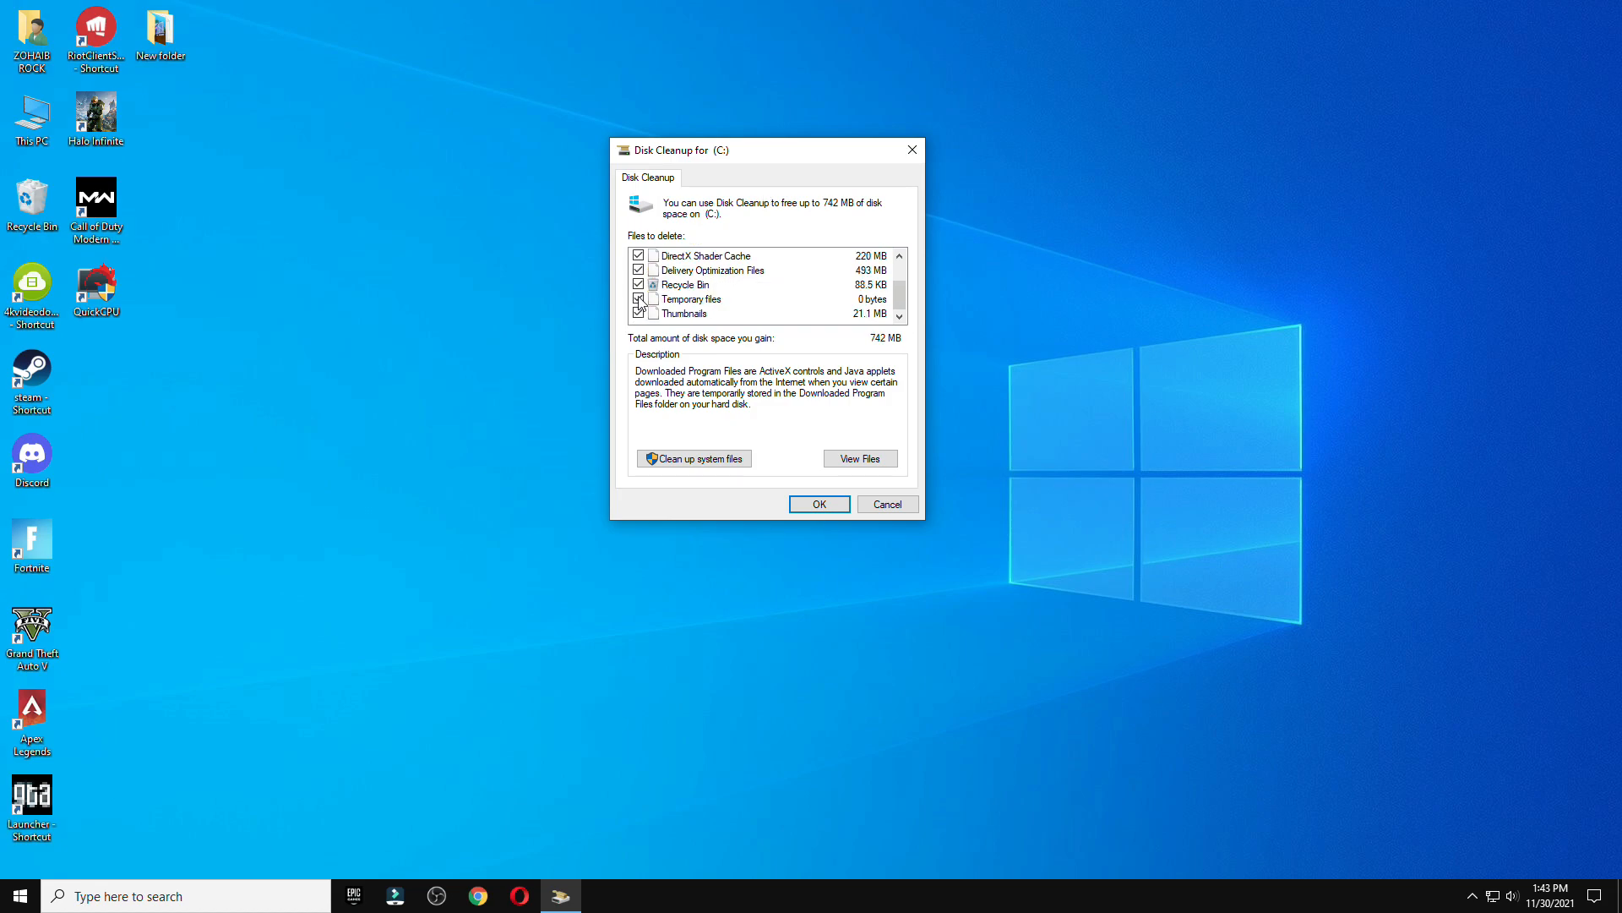
click(818, 504)
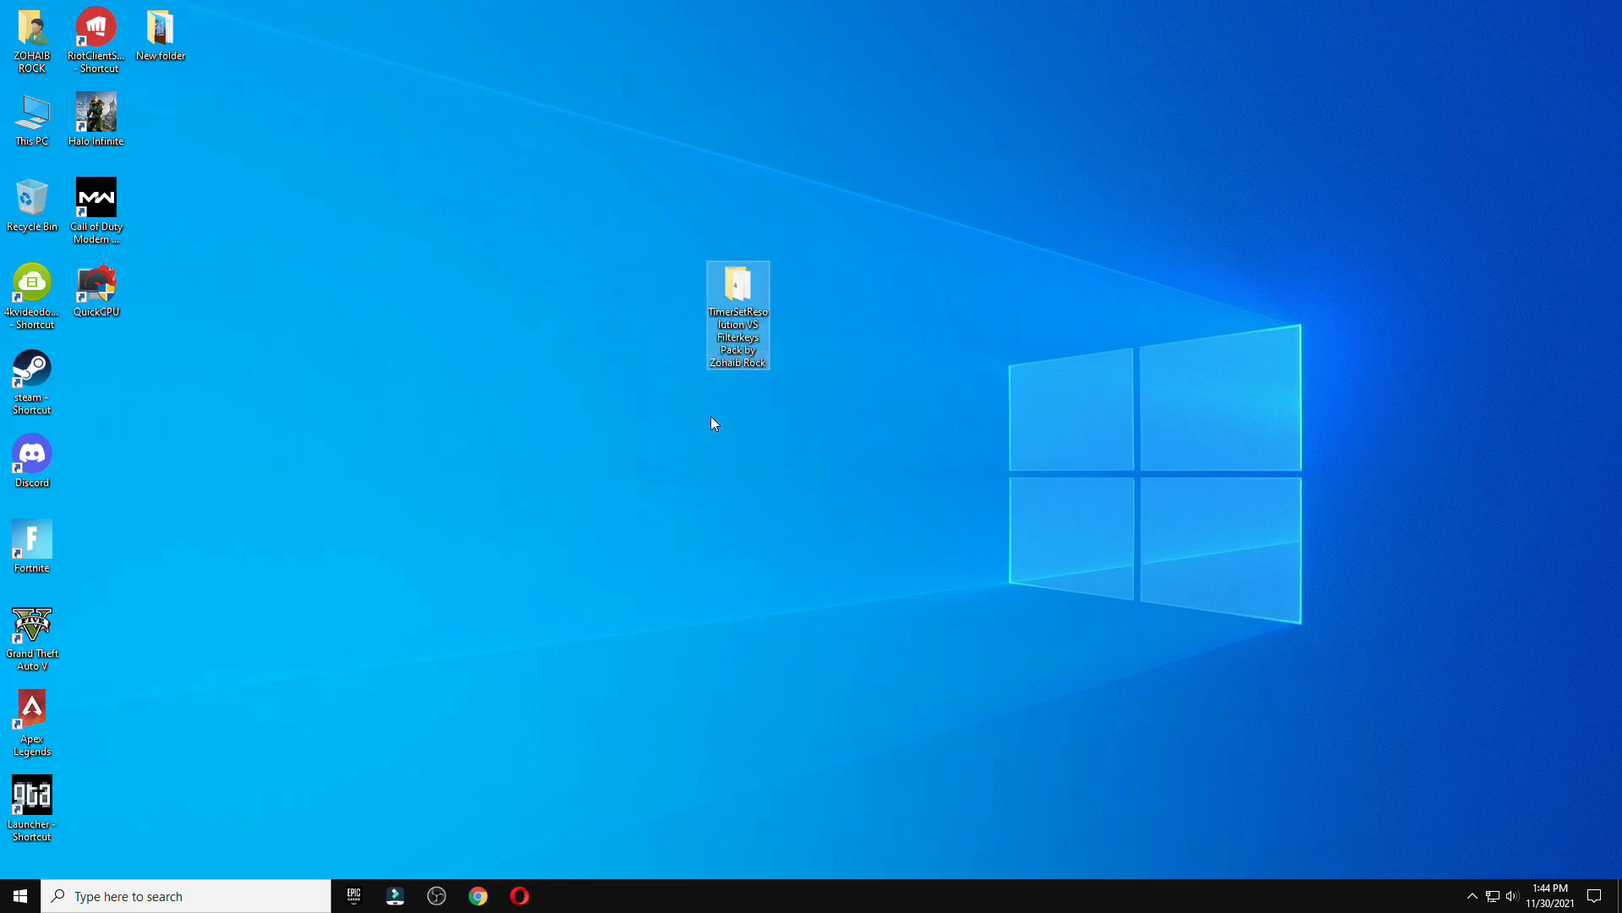
Step: Launch Timer Resolution from the extracted pack folder
double_click(737, 283)
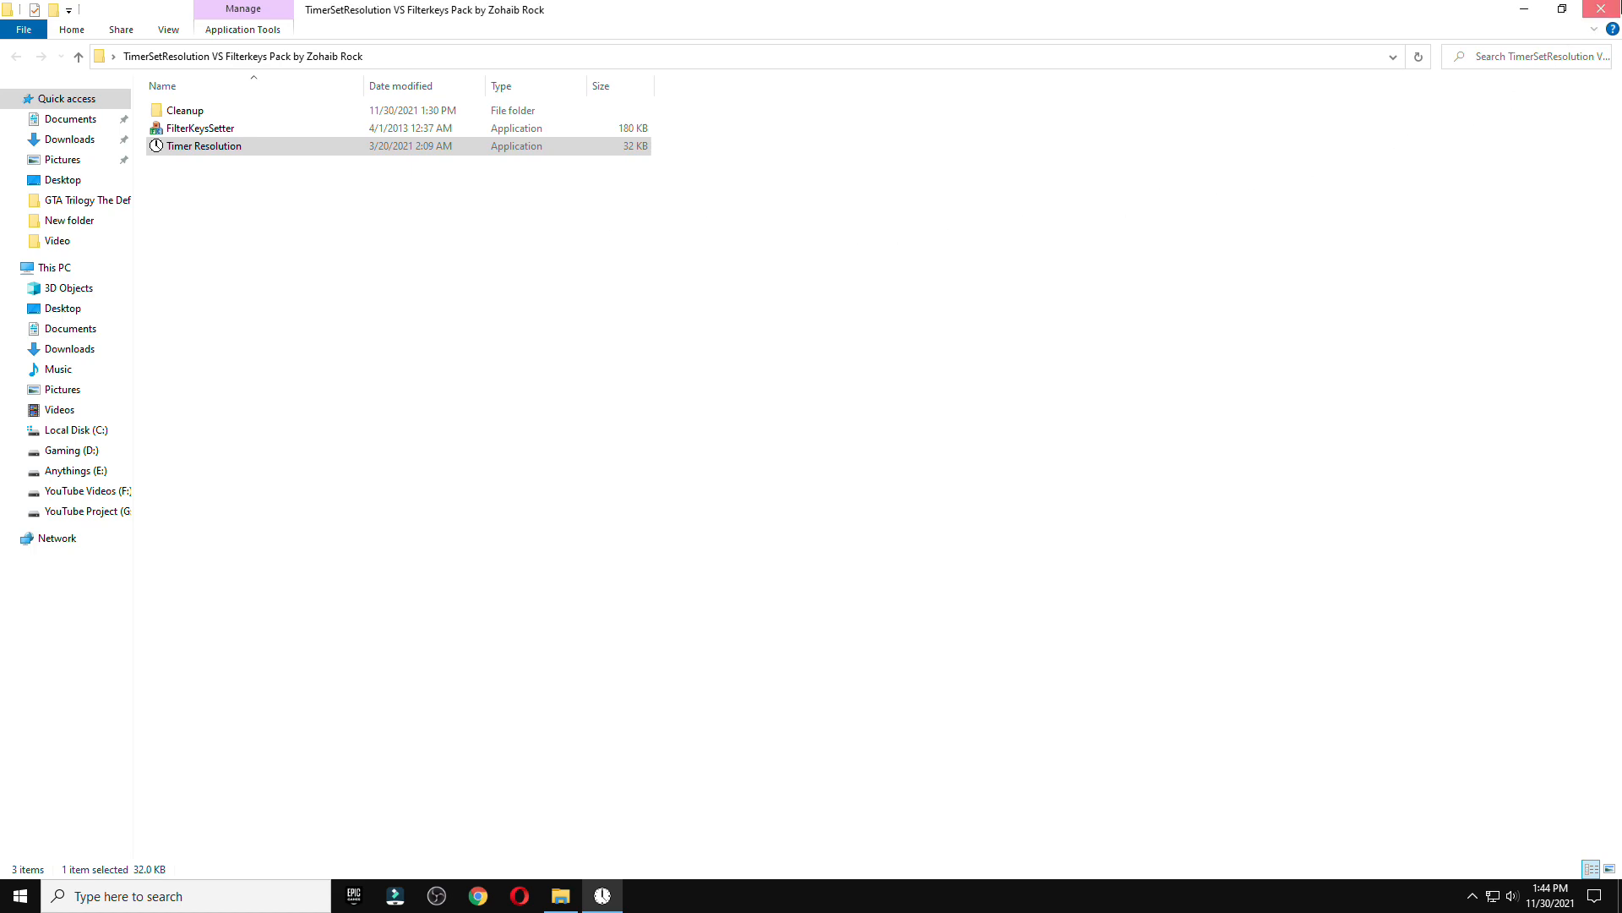
double_click(205, 146)
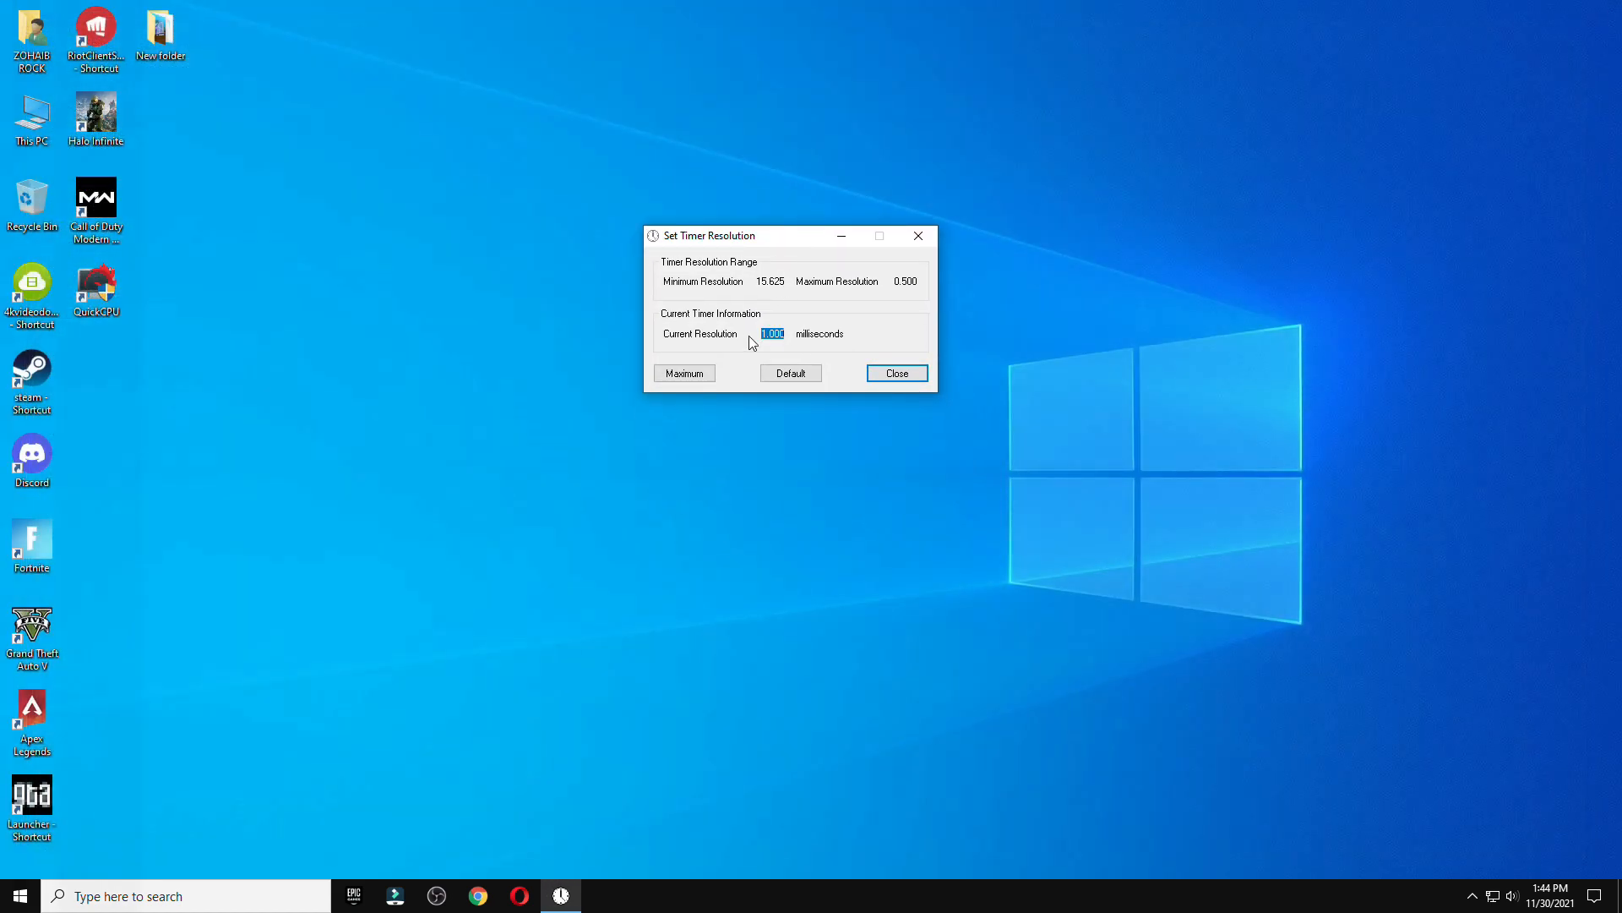
Step: Set the current timer resolution to Maximum
click(684, 371)
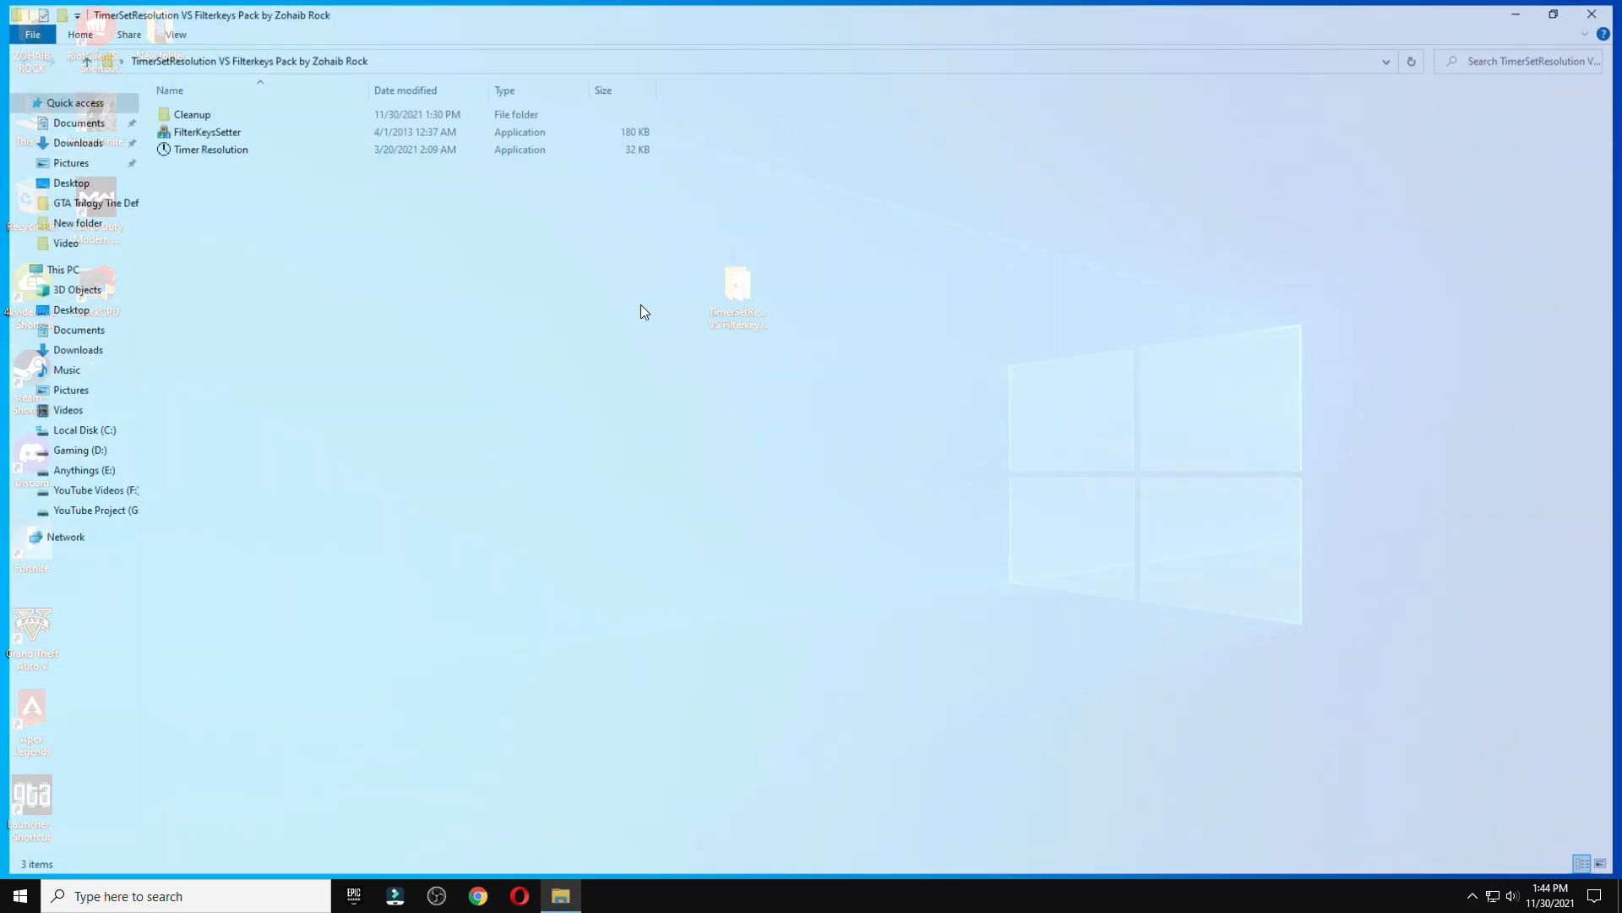
Step: In FilterKeys Setter, select Ignore quick keystrokes mode (0 ms ignore, 150 ms delay, 25 ms repeat) and uncheck On
double_click(206, 132)
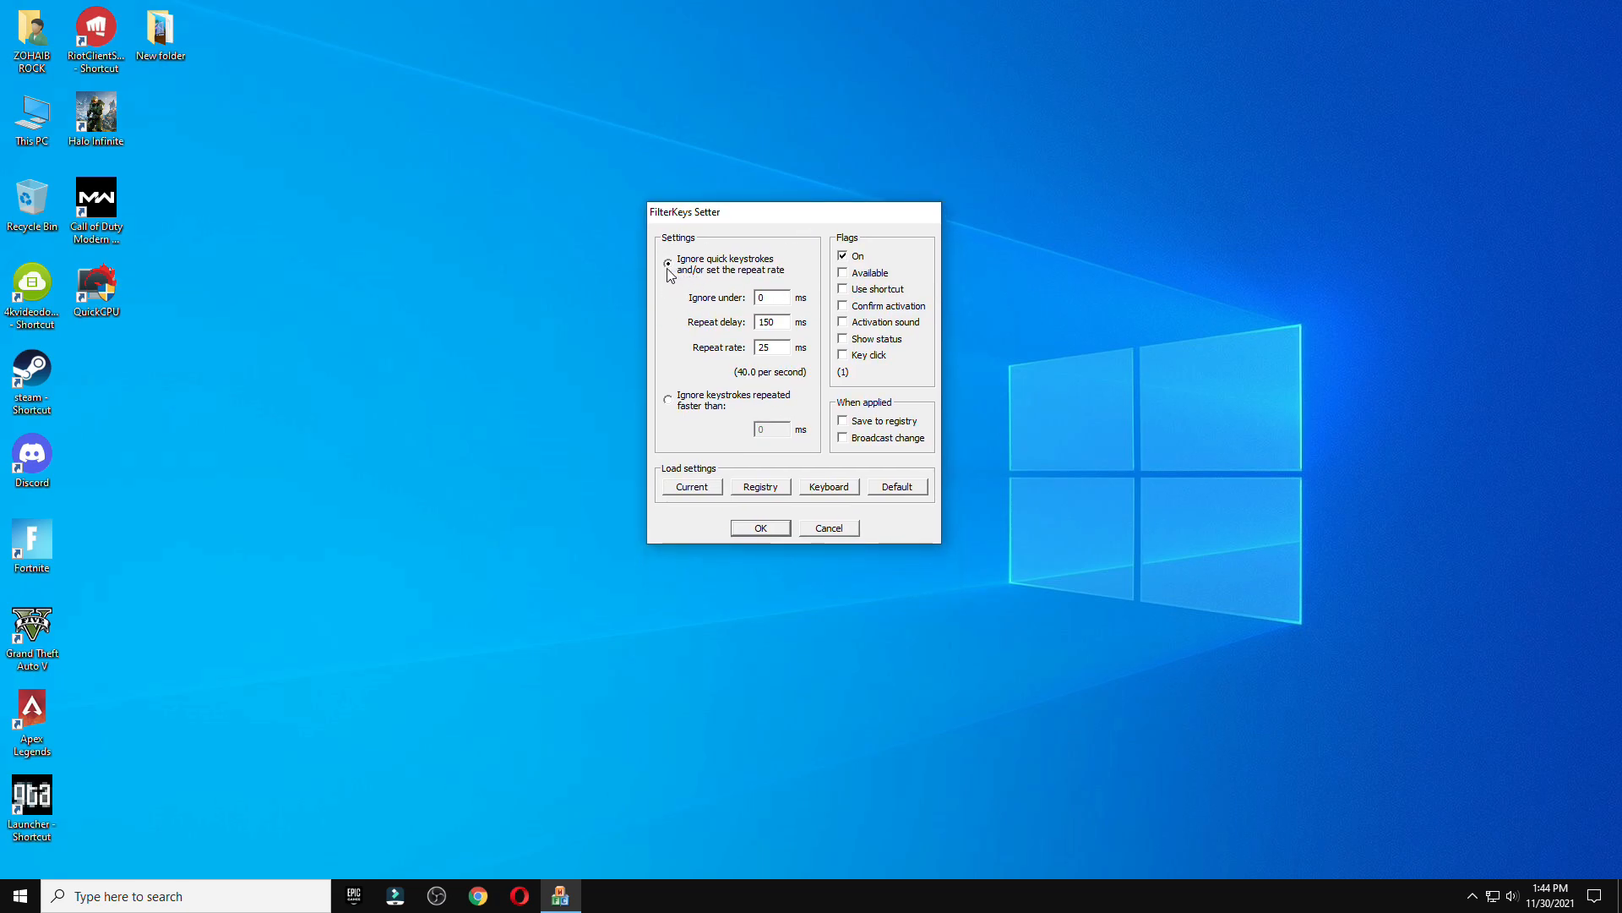
click(770, 298)
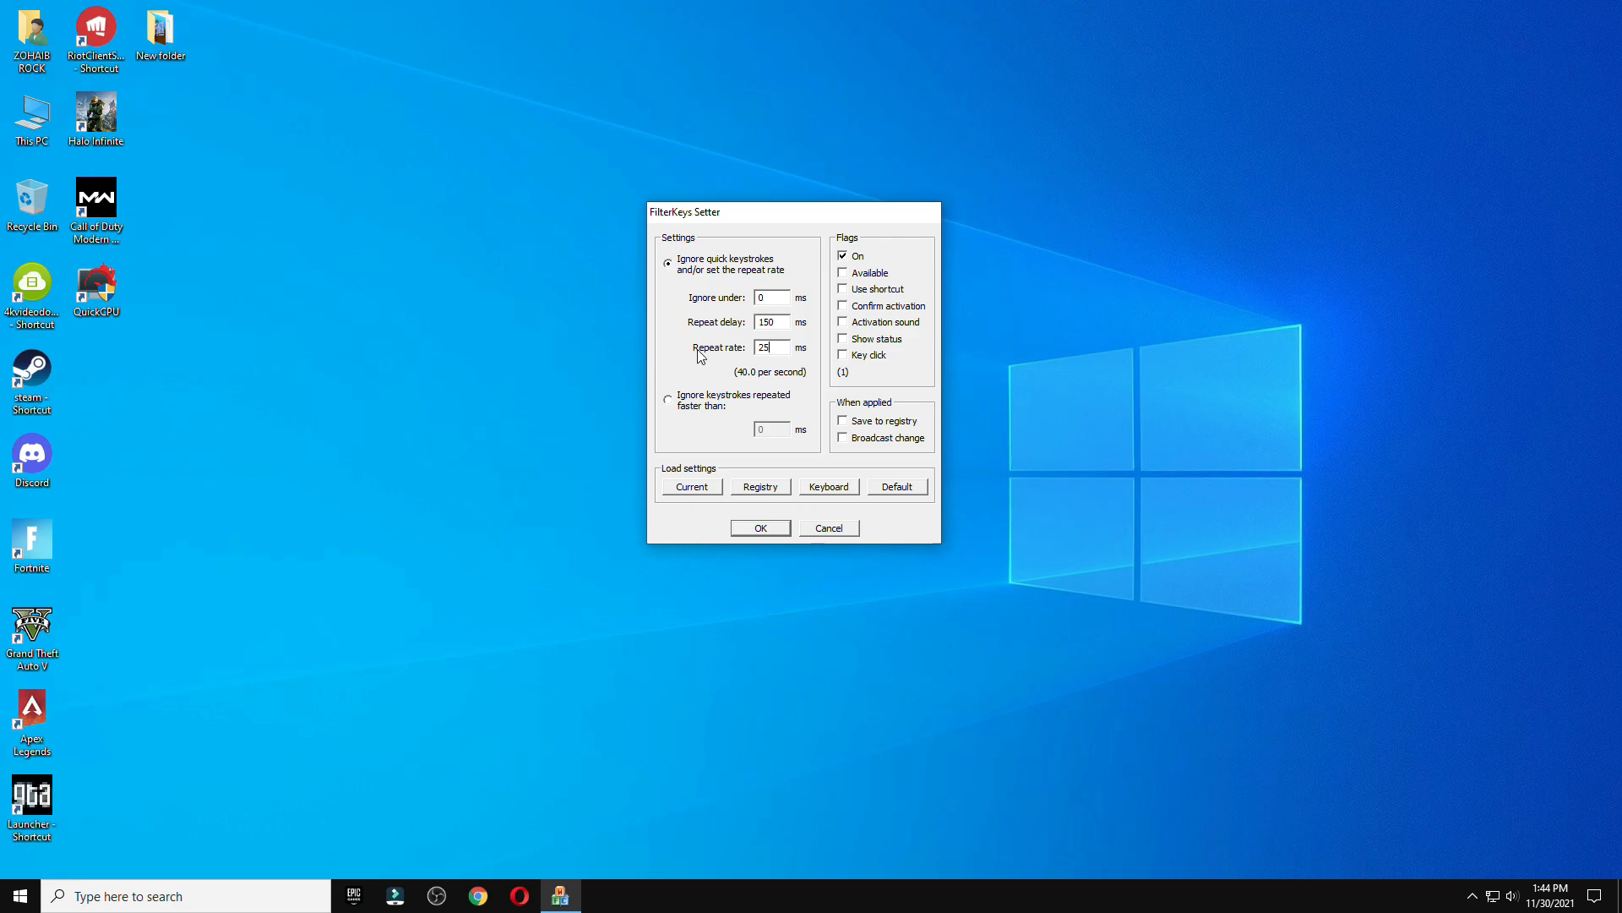
click(841, 255)
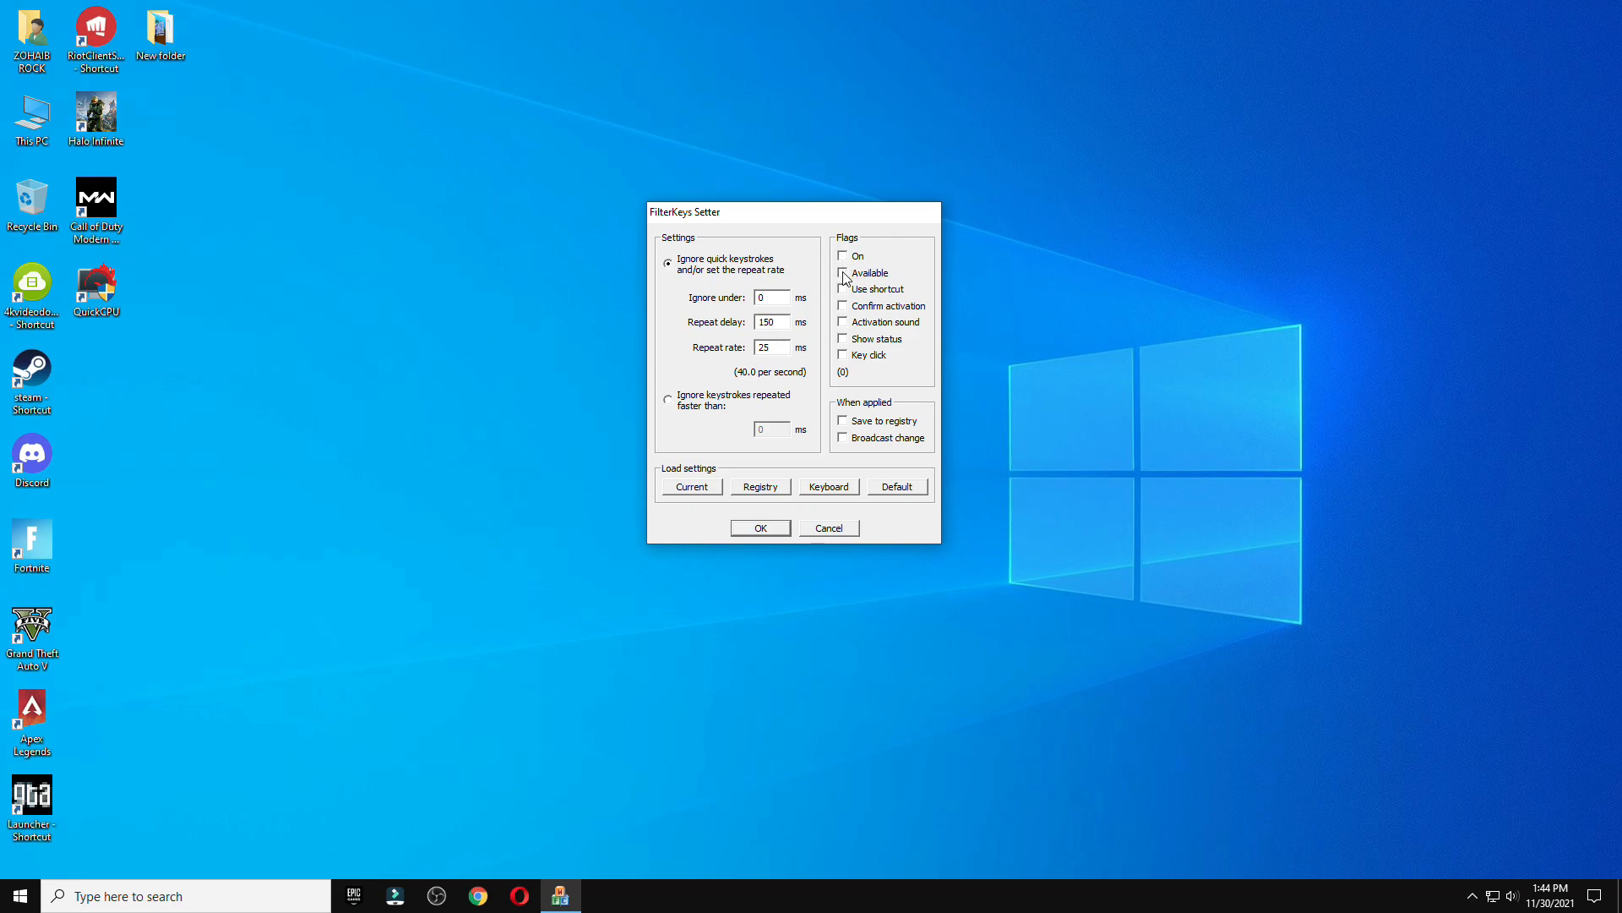